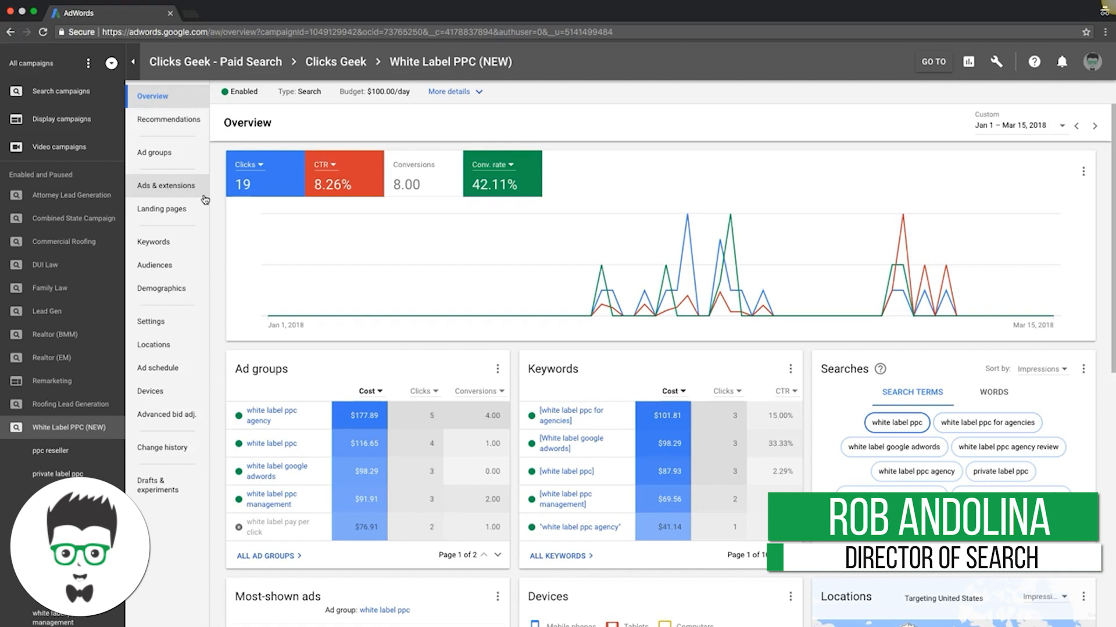
pyautogui.moveTo(150, 321)
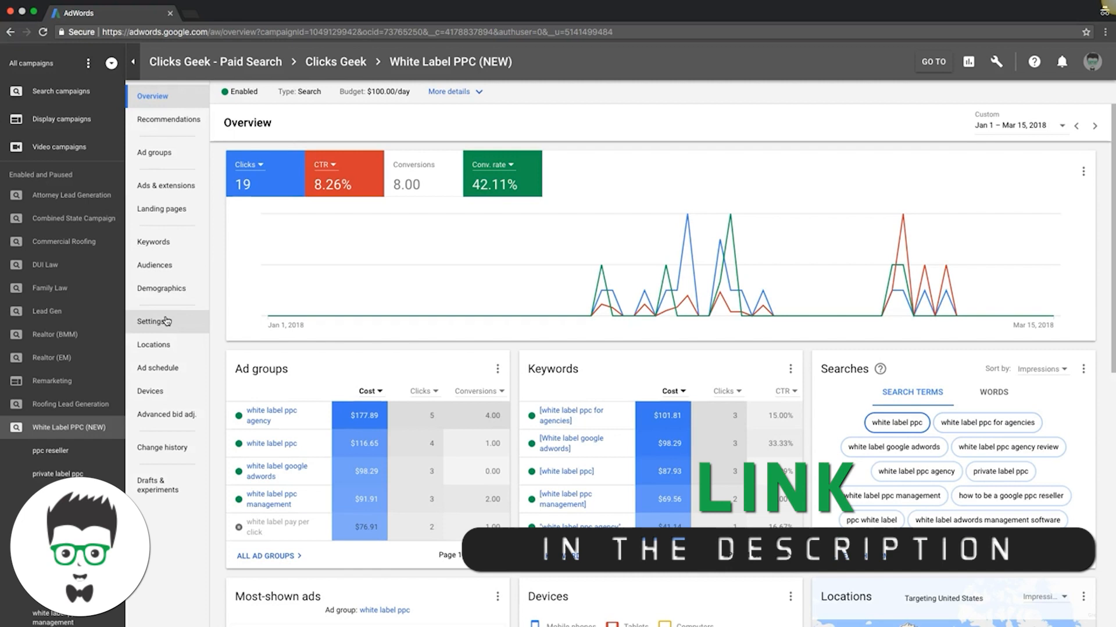
# Step: Show the White Label PPC (NEW) ad groups with their default max CPC bids
pyautogui.click(154, 152)
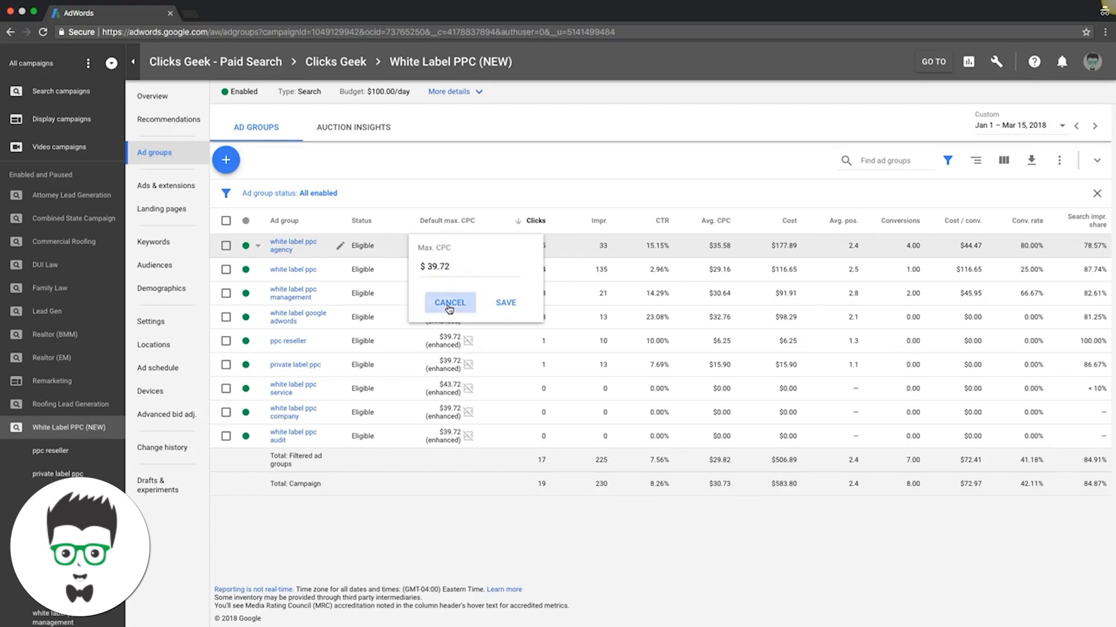
# Step: Dismiss the max CPC editor, sort ad groups by average position, then go to Settings
pyautogui.click(449, 303)
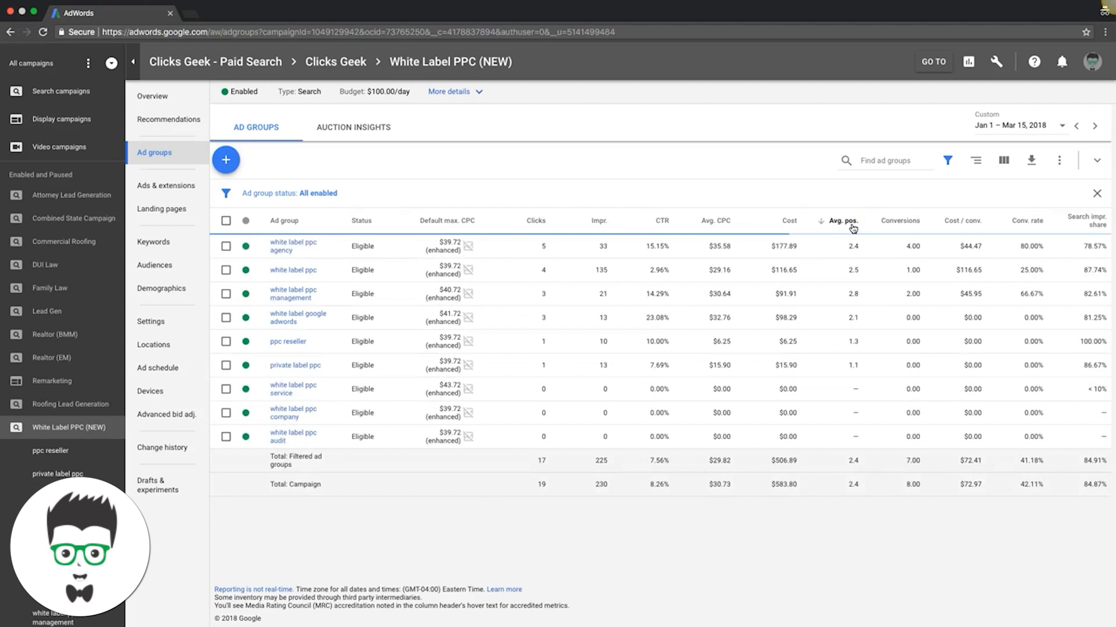
pyautogui.moveTo(843, 281)
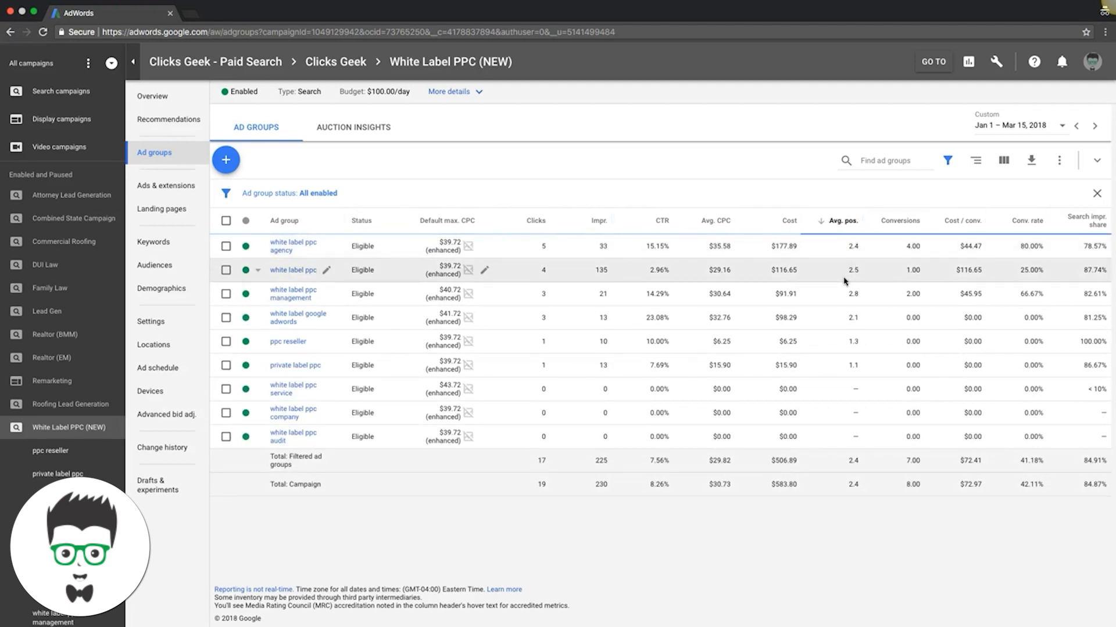
pyautogui.click(843, 221)
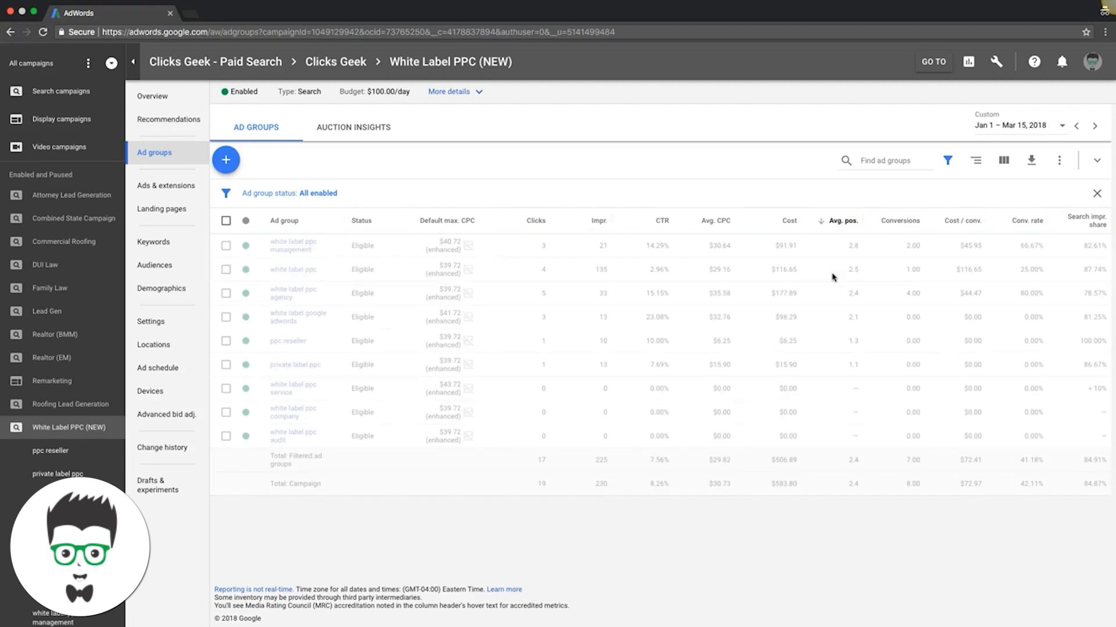
pyautogui.moveTo(836, 369)
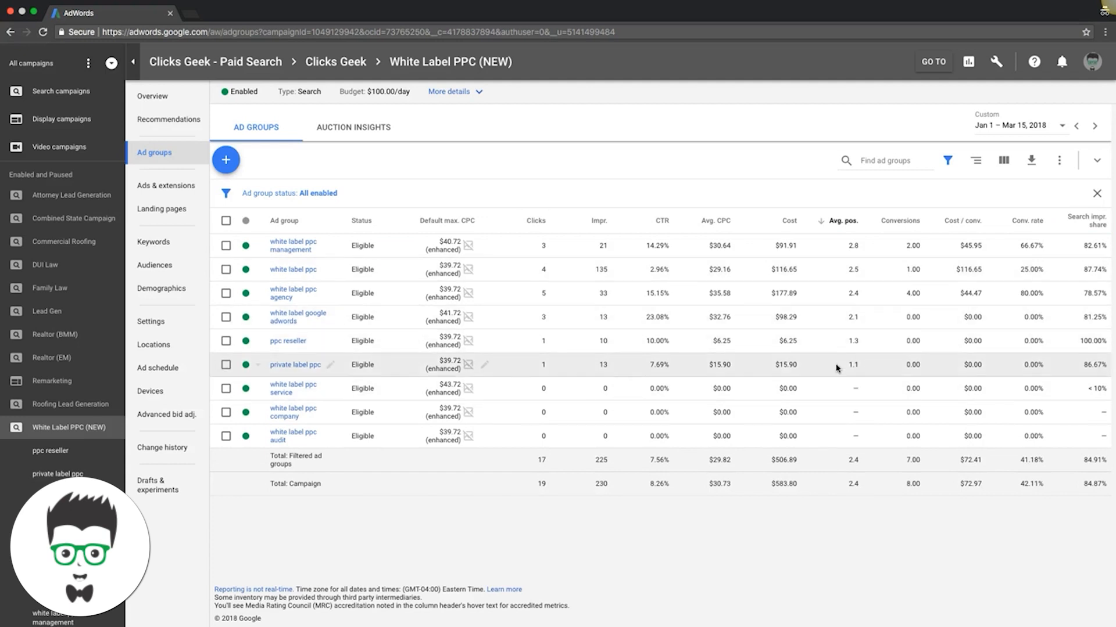
pyautogui.moveTo(589, 375)
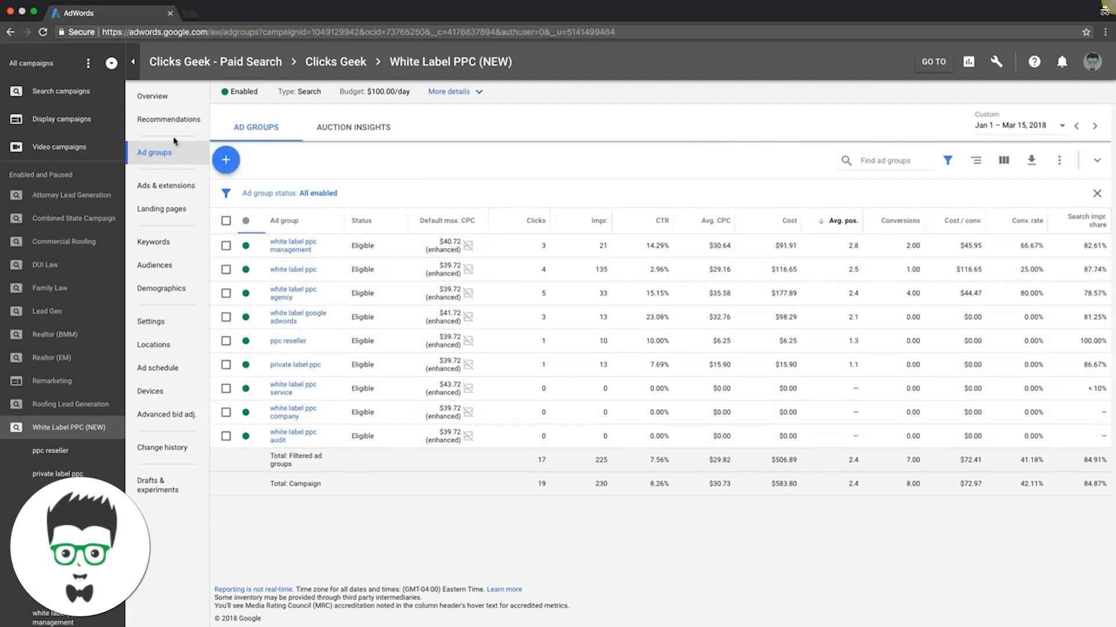
pyautogui.click(150, 322)
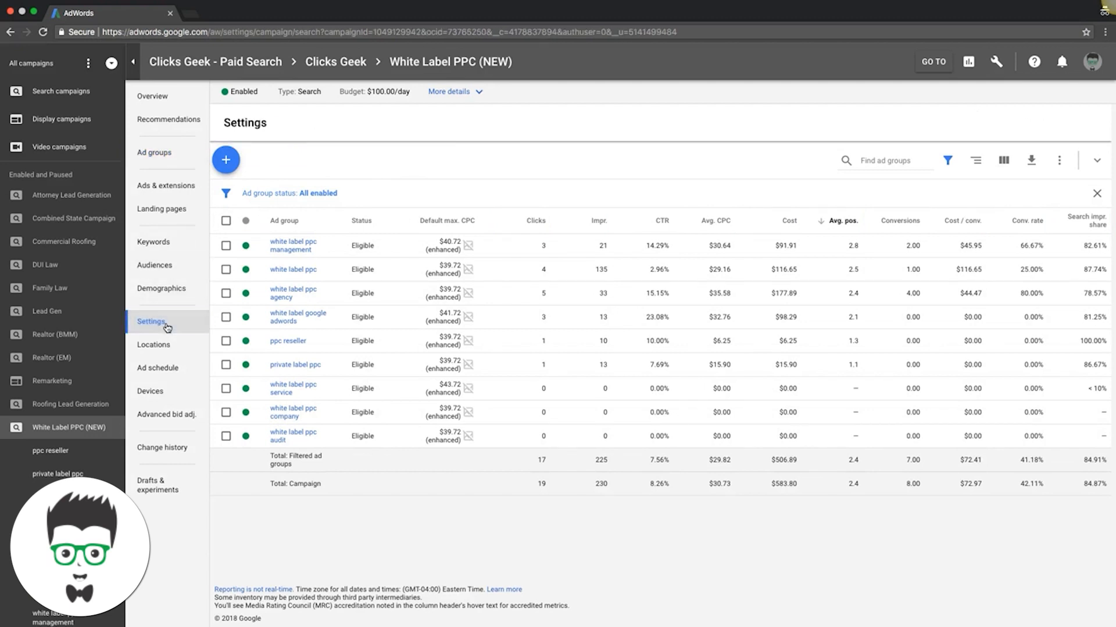
# Step: Expand the campaign's Manual CPC bidding section and list the available bid strategies
pyautogui.click(151, 321)
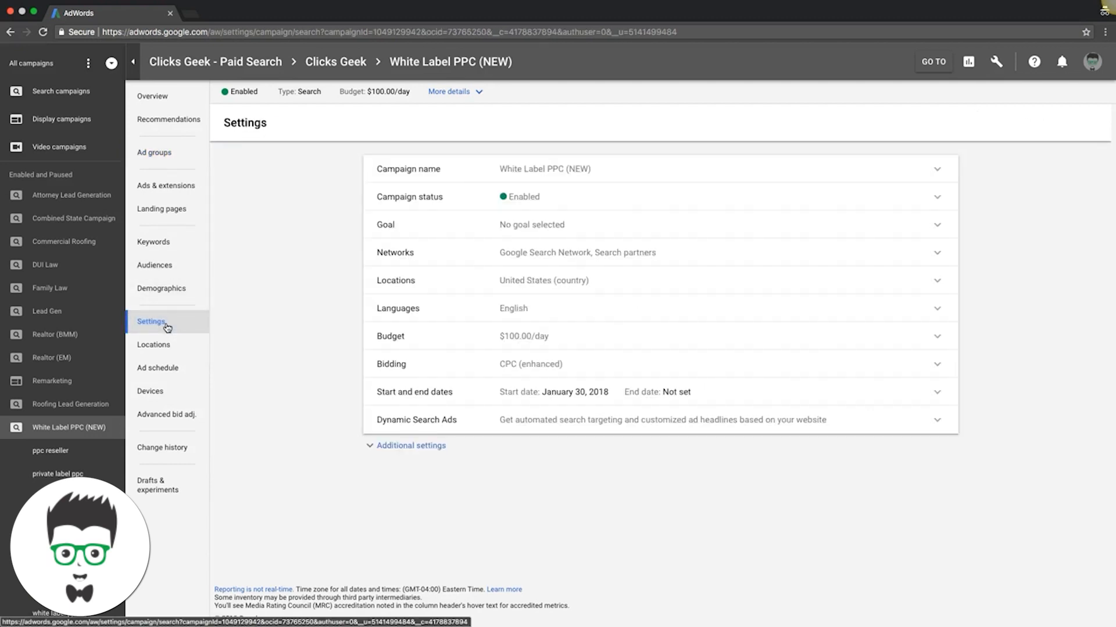
pyautogui.moveTo(660, 391)
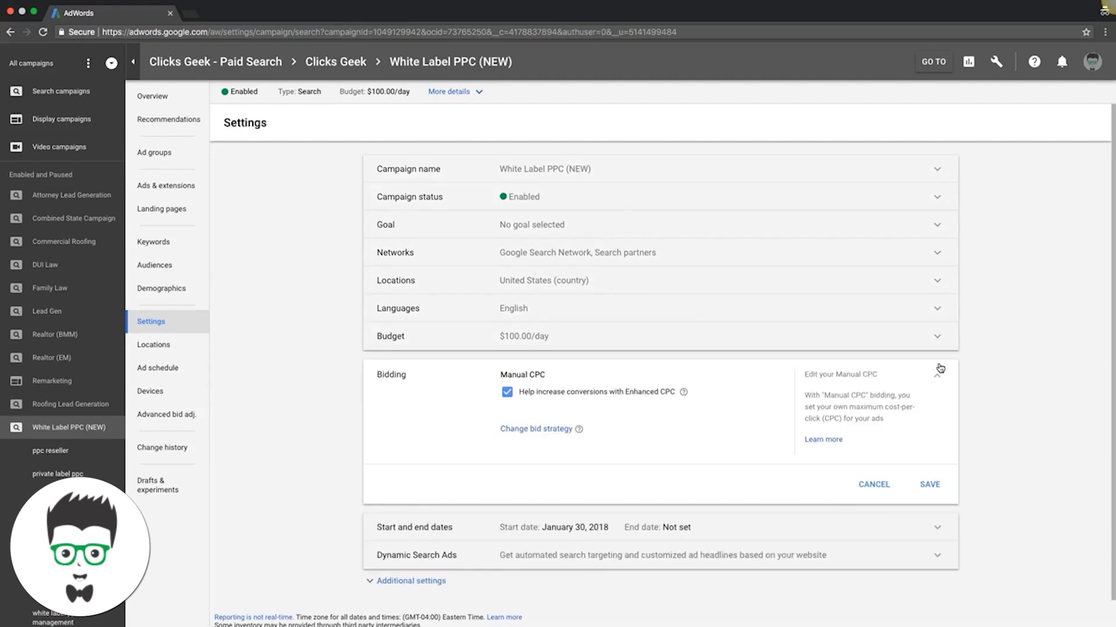
pyautogui.click(937, 374)
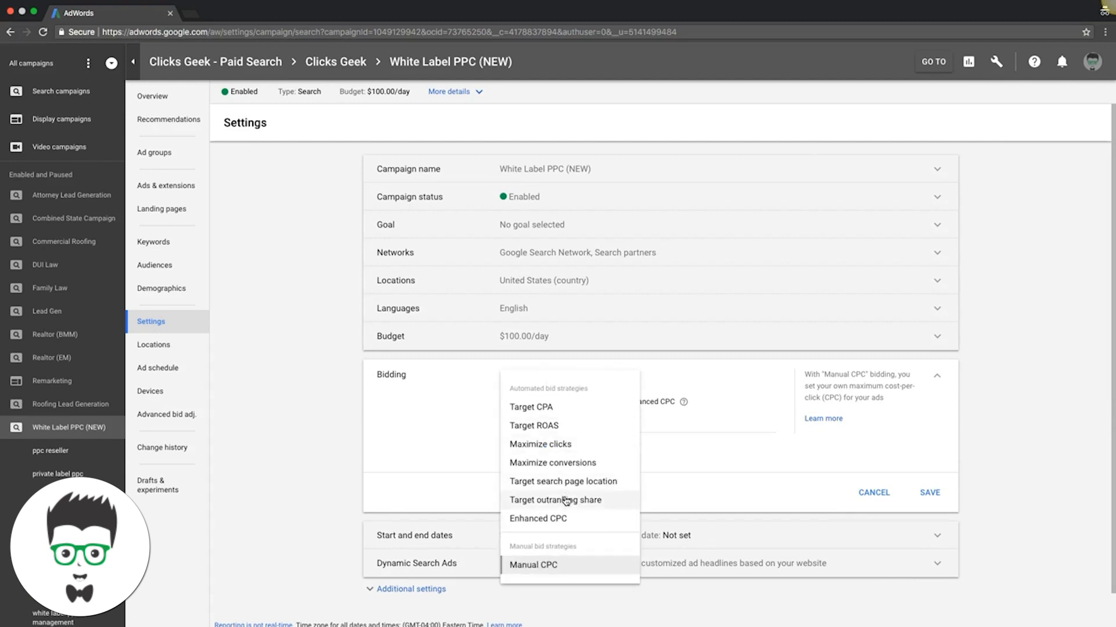
pyautogui.moveTo(562, 500)
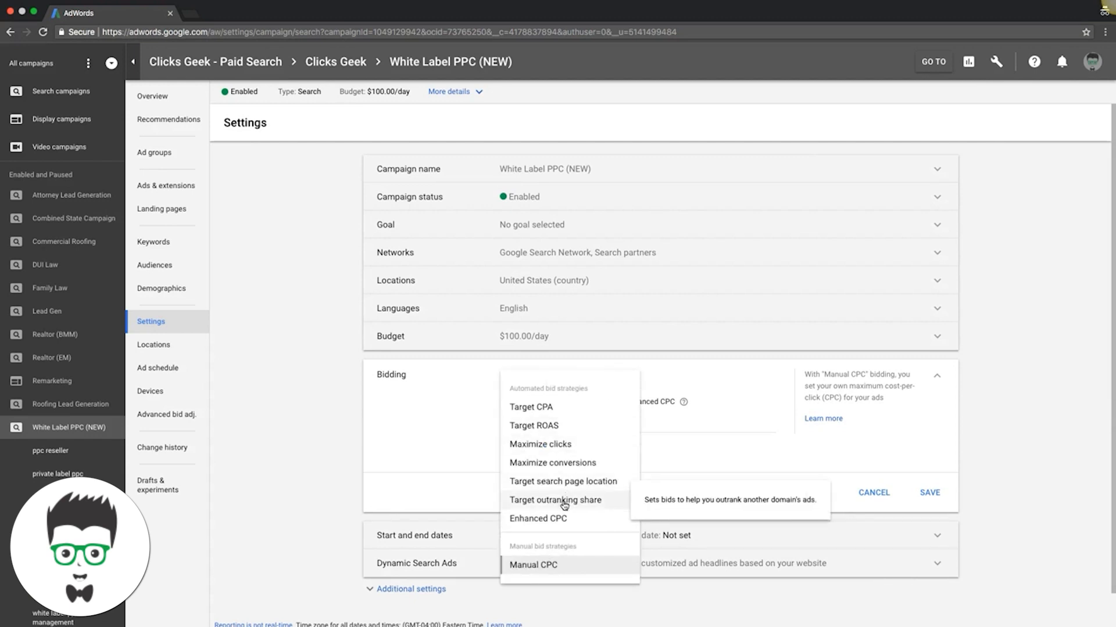
pyautogui.moveTo(688, 509)
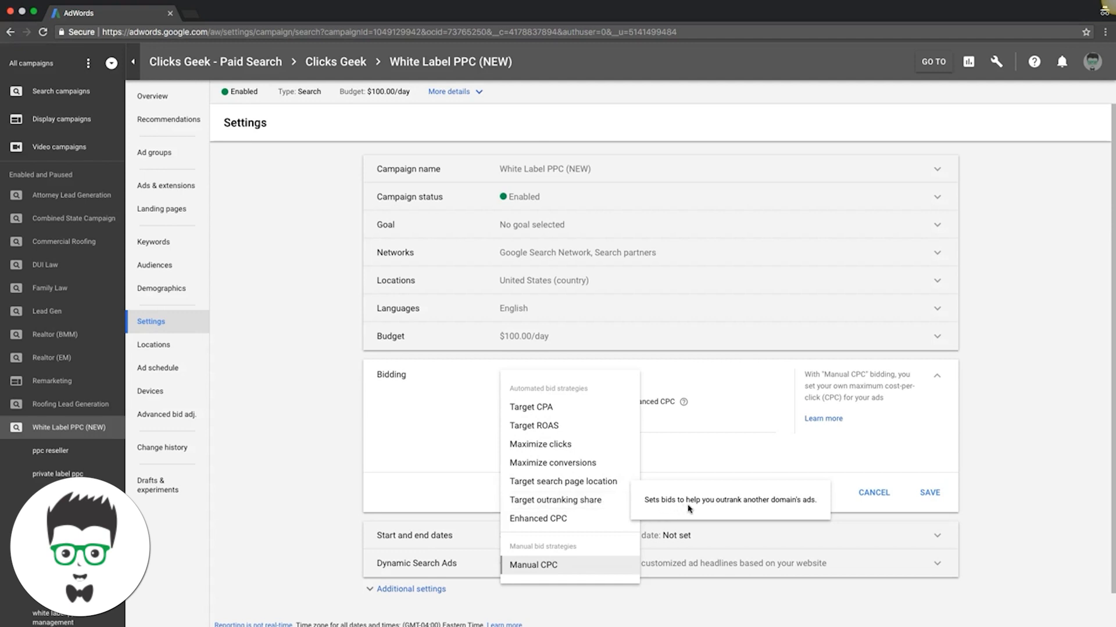
pyautogui.moveTo(530, 505)
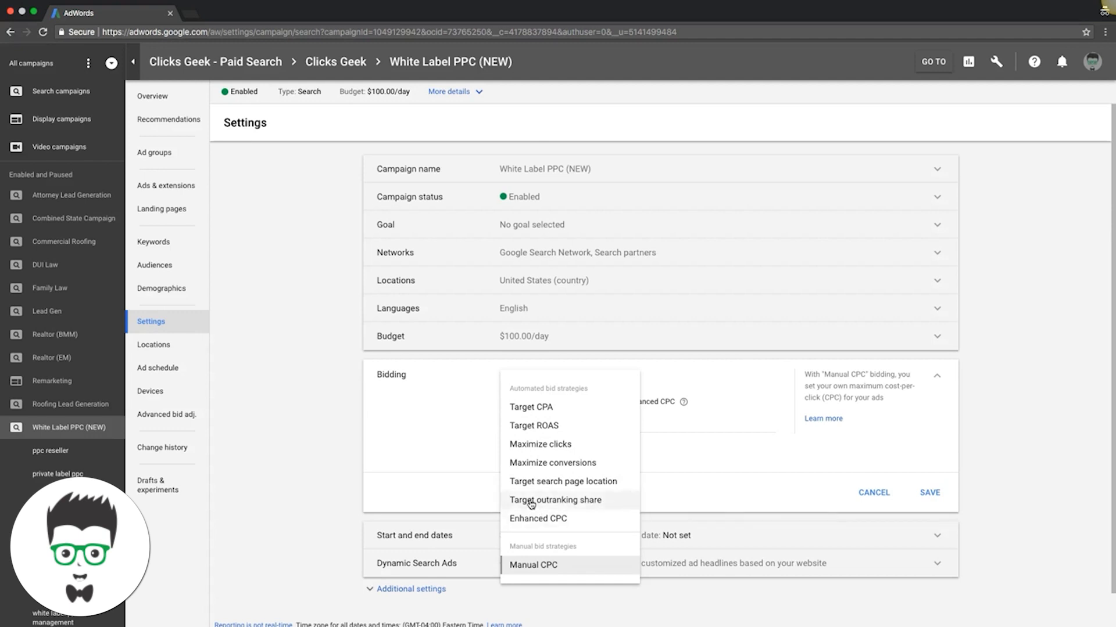
pyautogui.moveTo(556, 500)
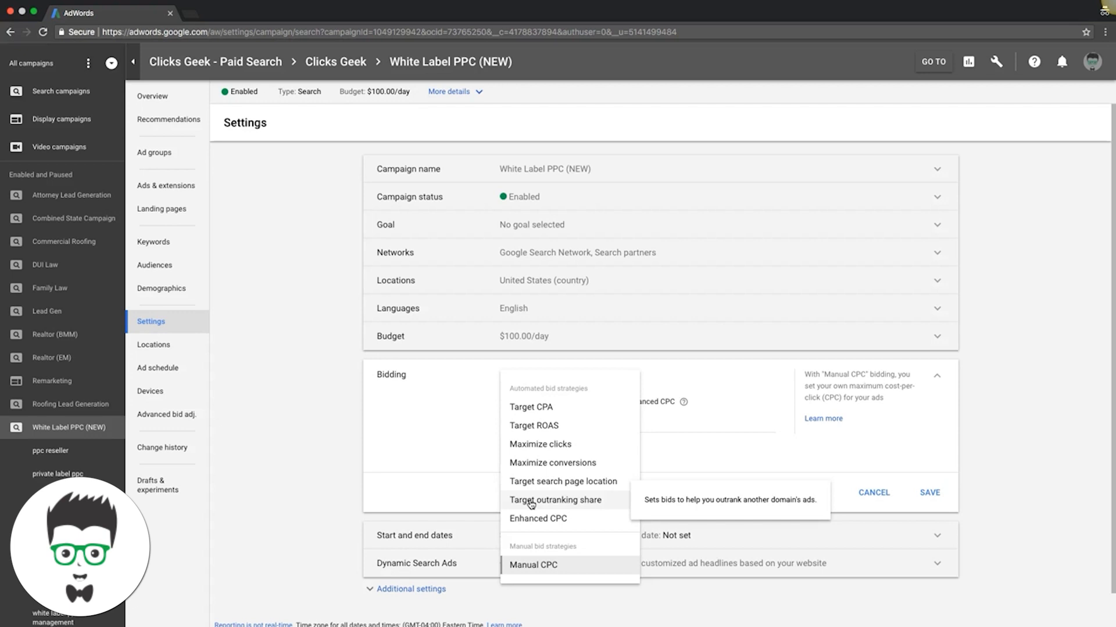
# Step: Choose Target outranking share and inspect the empty domain and target-to-outrank fields
pyautogui.click(557, 500)
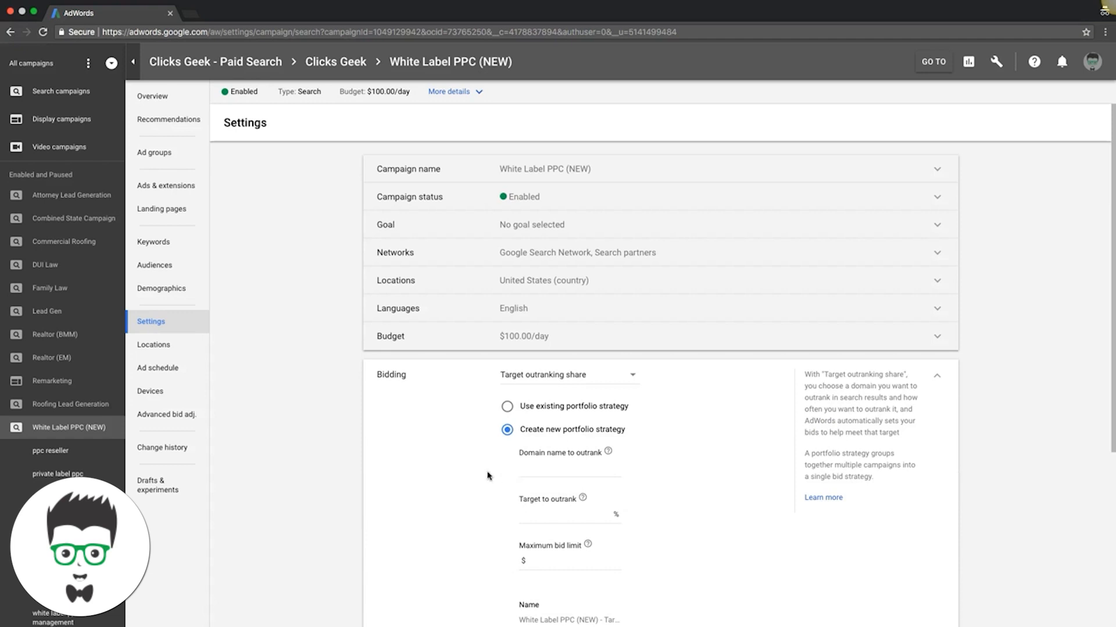
pyautogui.scroll(-3)
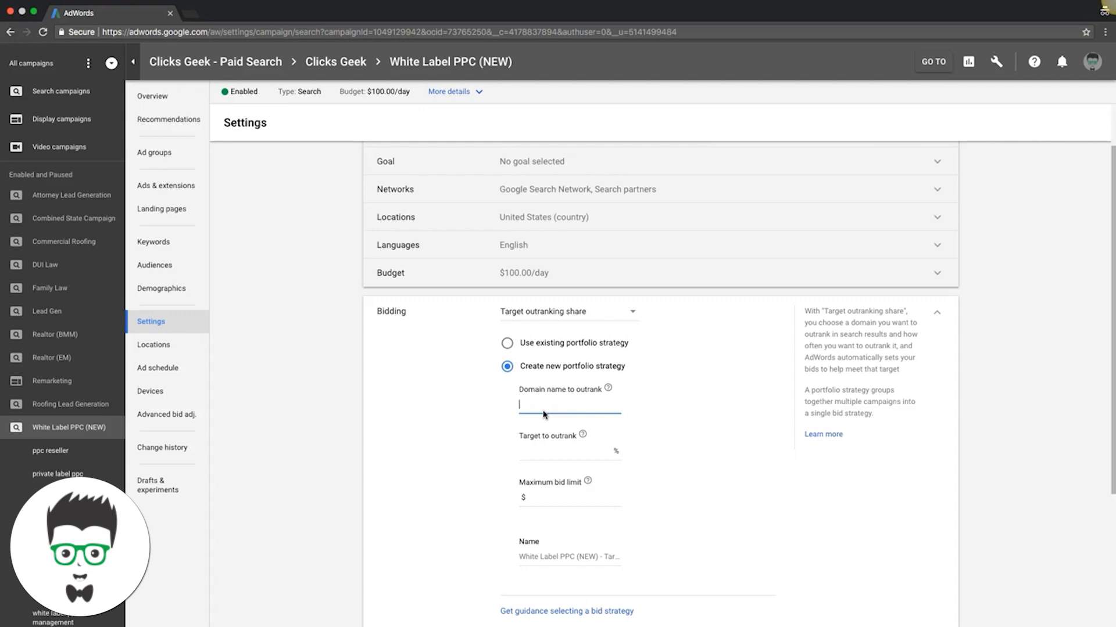
pyautogui.click(565, 451)
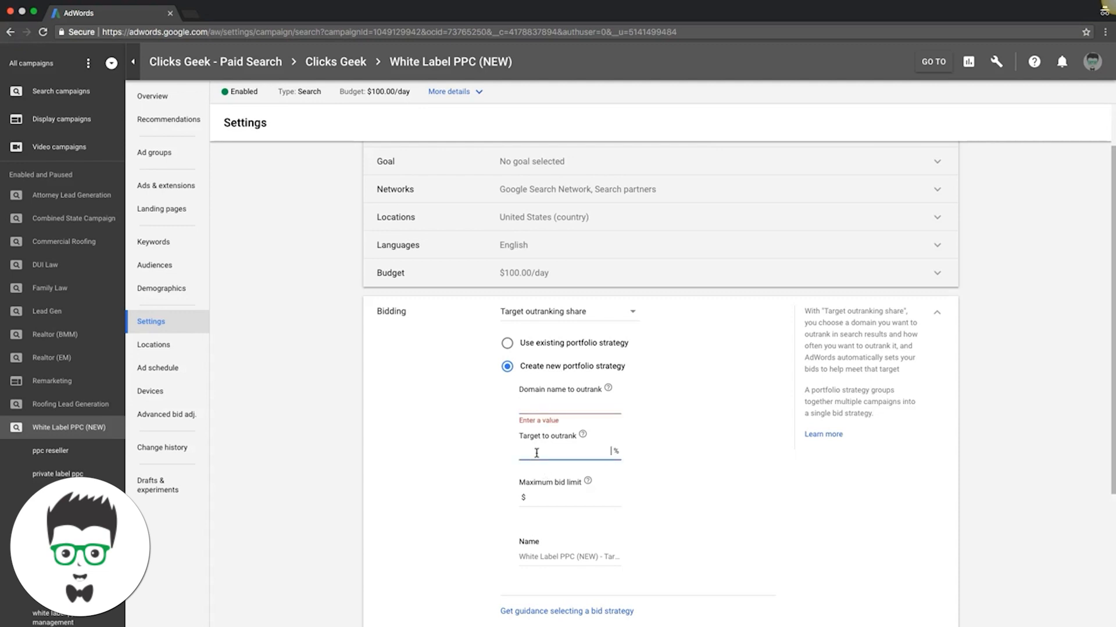
pyautogui.moveTo(603, 454)
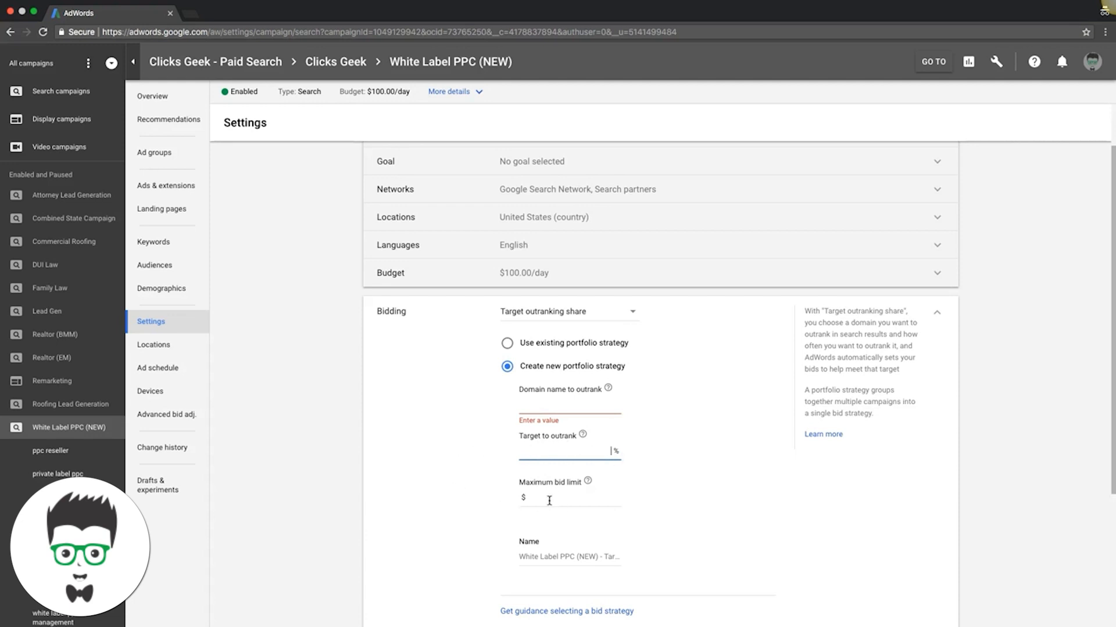
pyautogui.moveTo(360, 411)
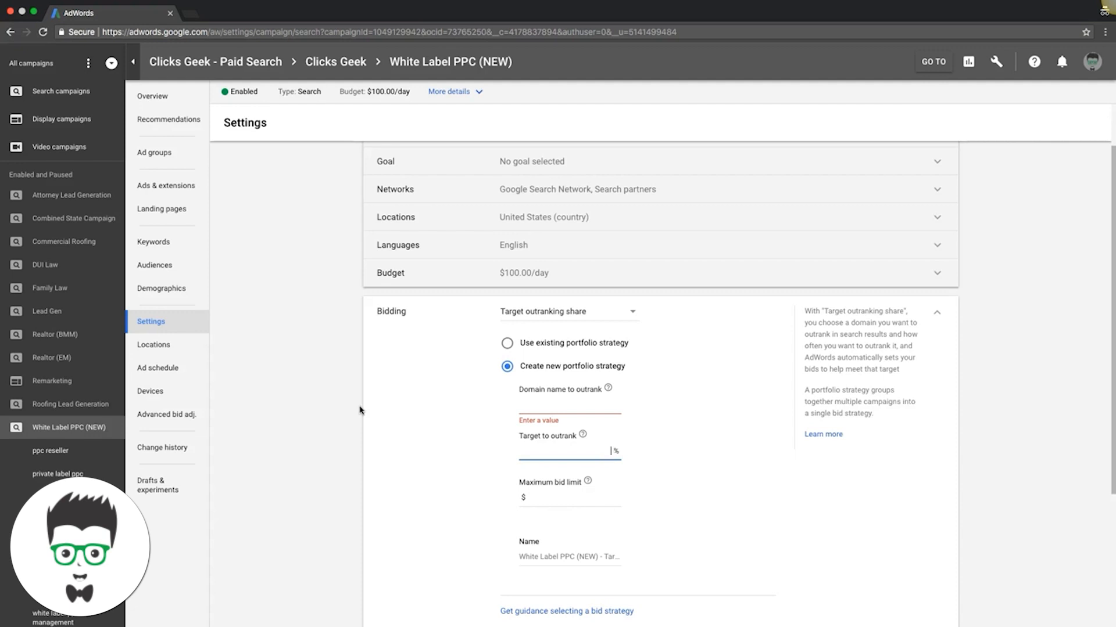
pyautogui.click(570, 406)
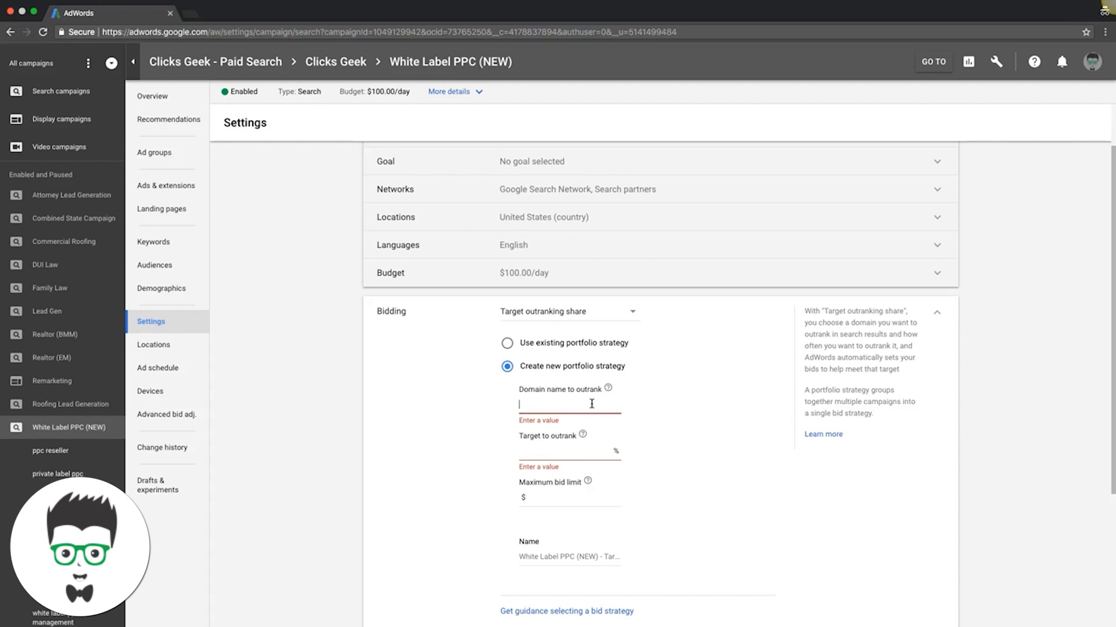
pyautogui.moveTo(449, 364)
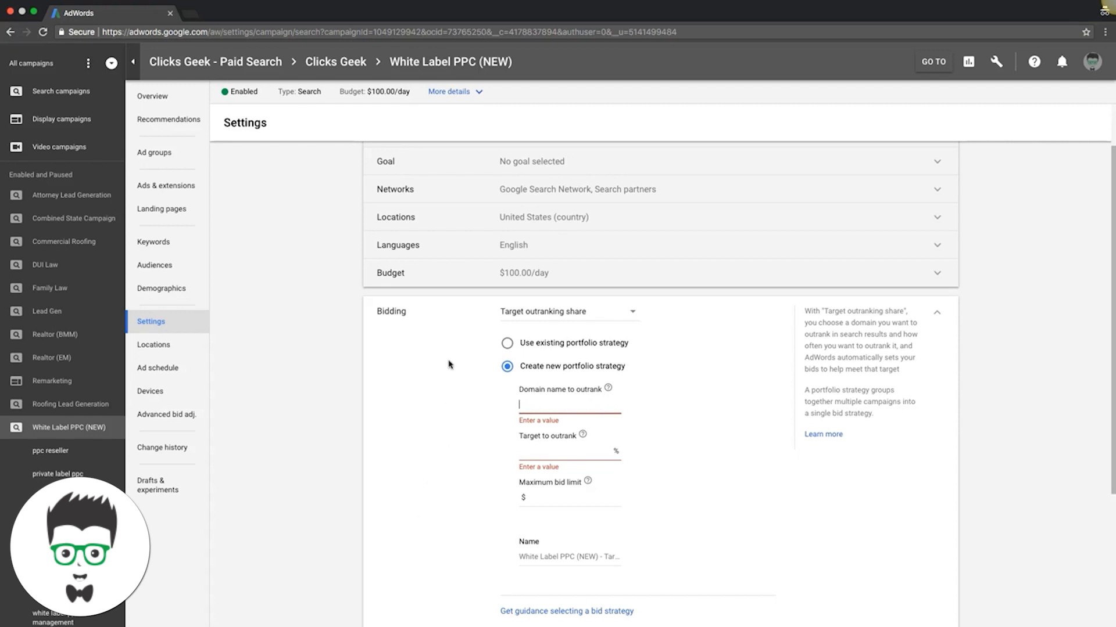
pyautogui.moveTo(162, 226)
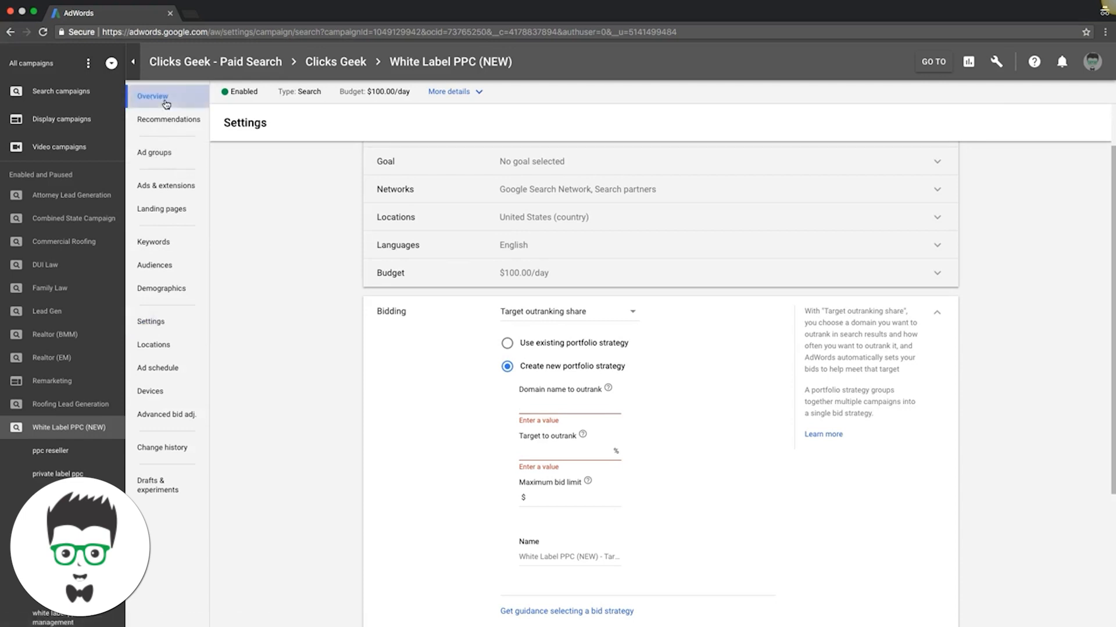
# Step: Discard the unsaved Target outranking share change, keeping CPC (enhanced), and reopen ad groups
pyautogui.click(151, 96)
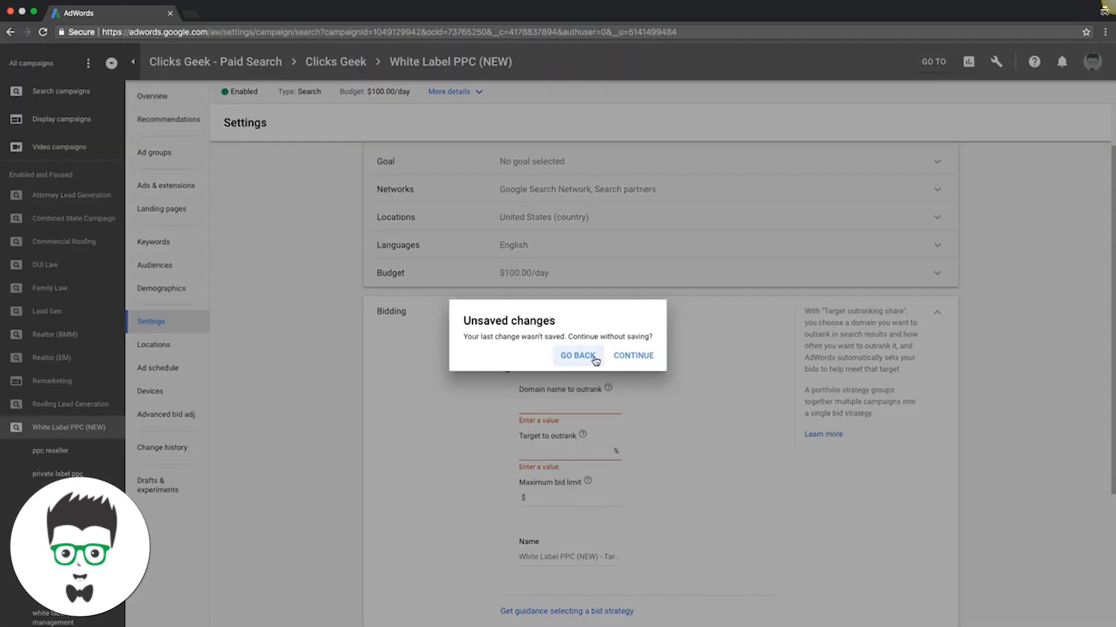
pyautogui.click(577, 355)
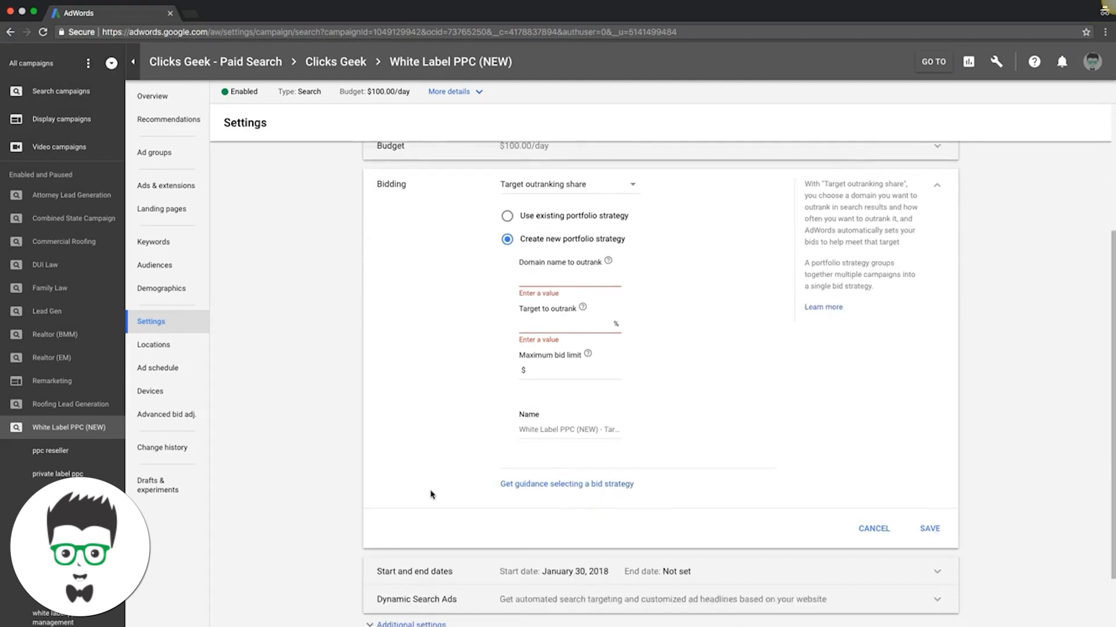
pyautogui.click(873, 528)
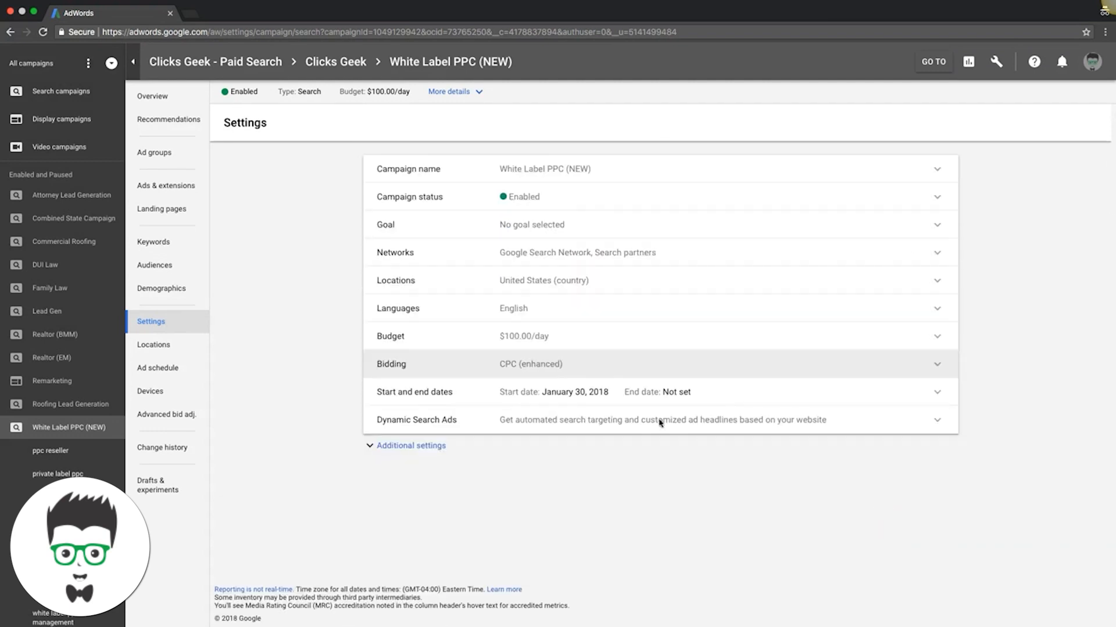
pyautogui.moveTo(342, 355)
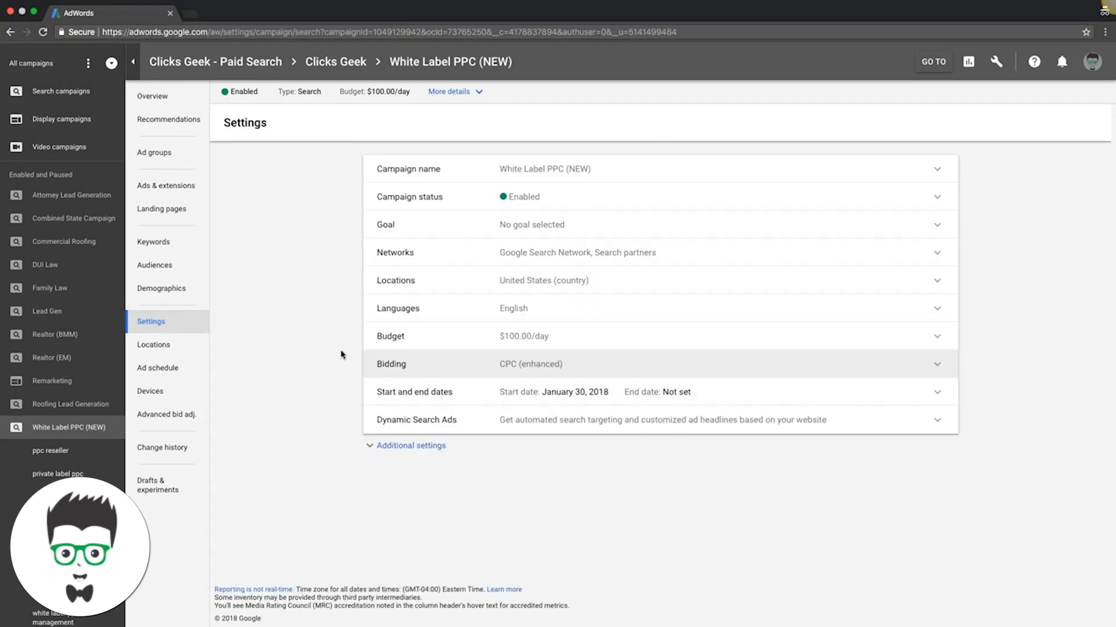
pyautogui.click(153, 152)
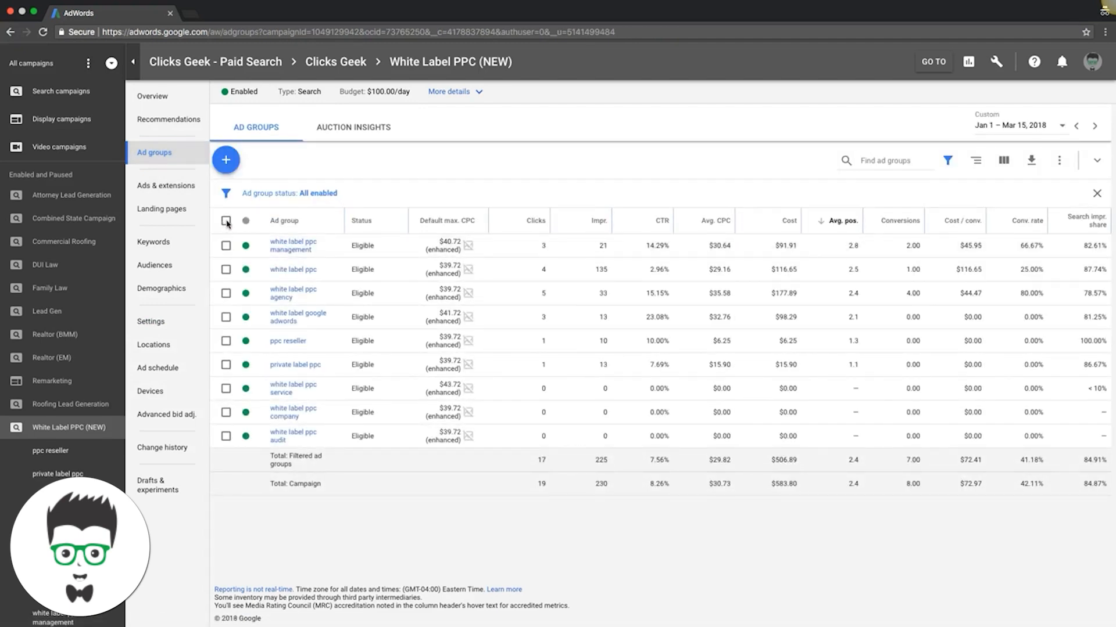
pyautogui.click(226, 220)
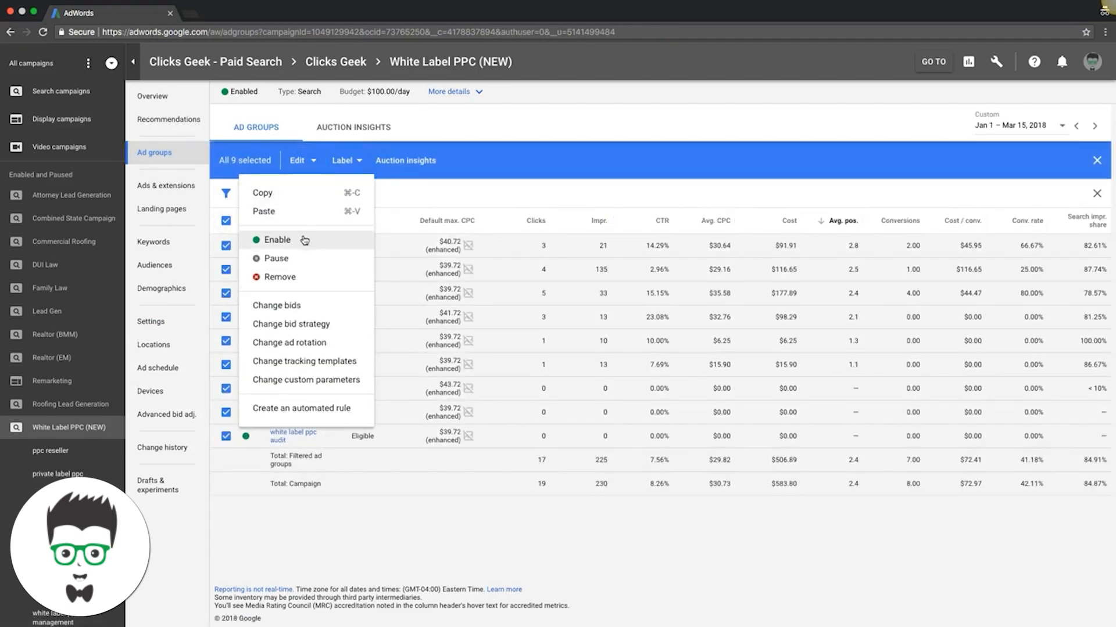
pyautogui.click(275, 306)
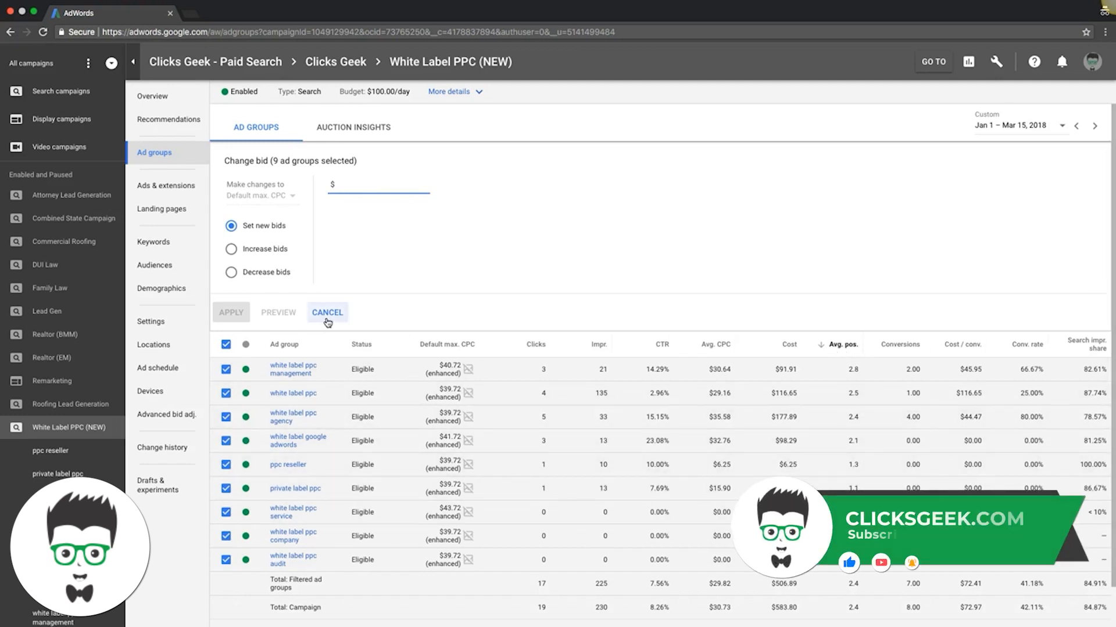
pyautogui.click(326, 313)
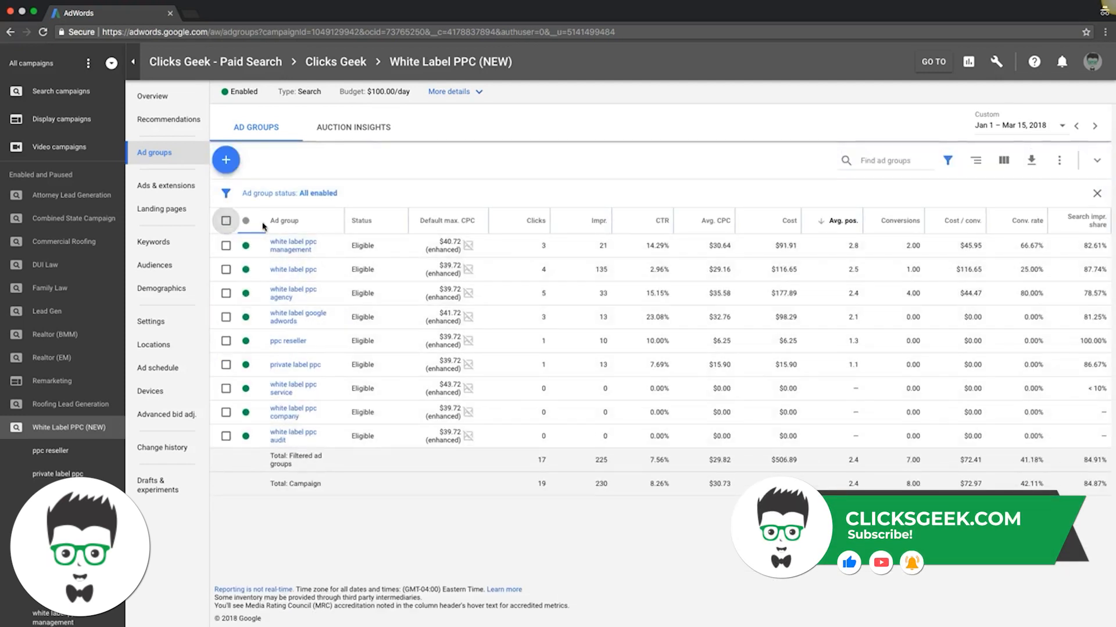